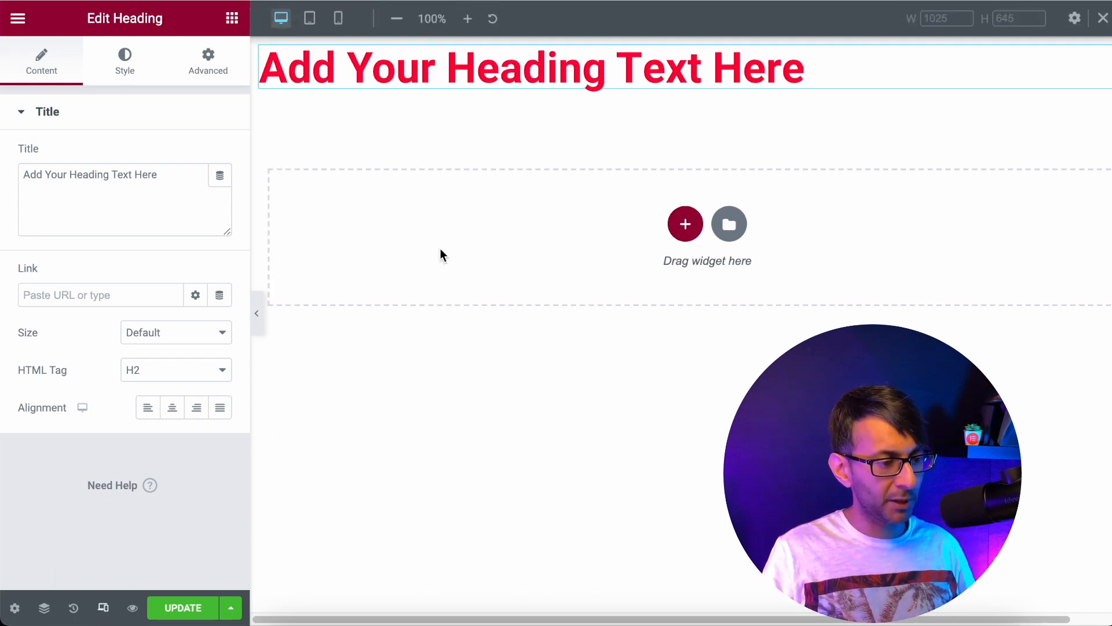
- Check phone and desktop previews, then add a one-column section with minimum height
left_click(338, 18)
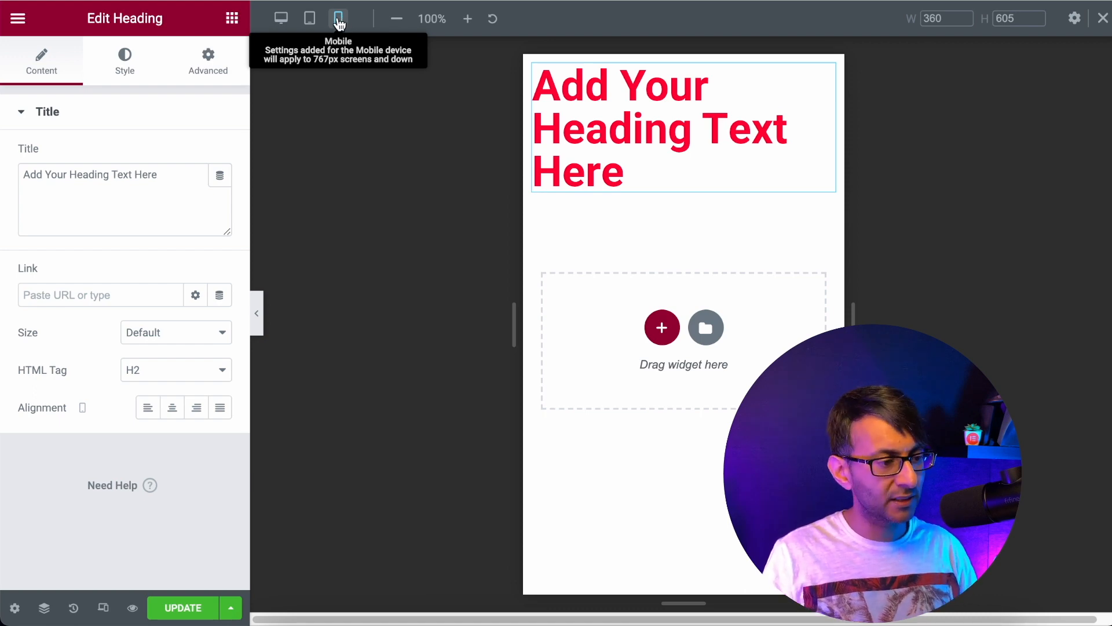
left_click(281, 19)
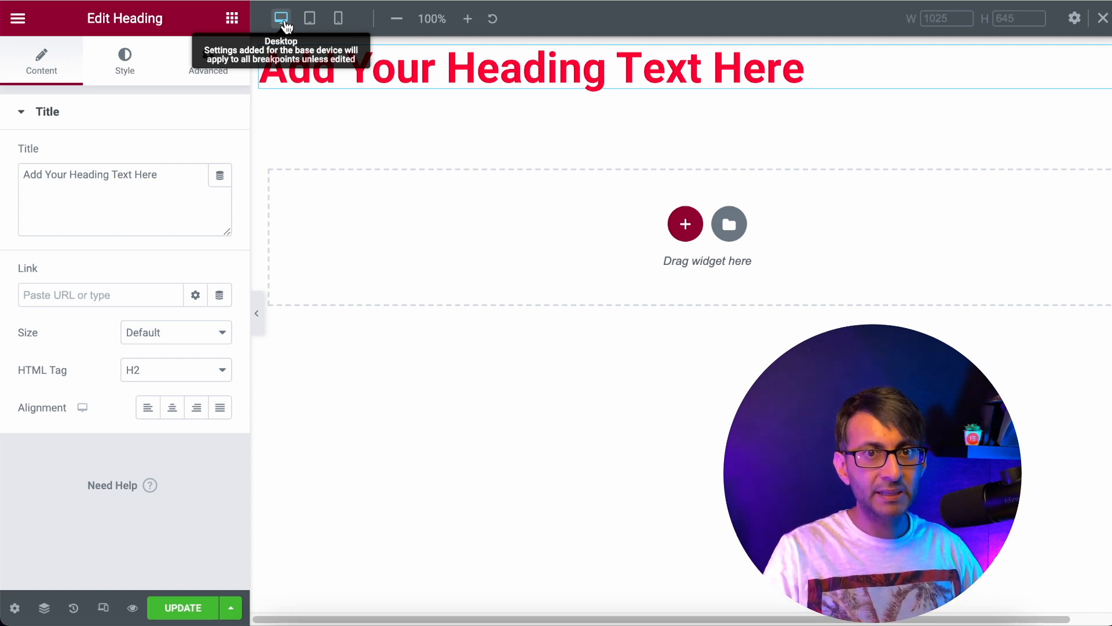
mouse_move(496, 329)
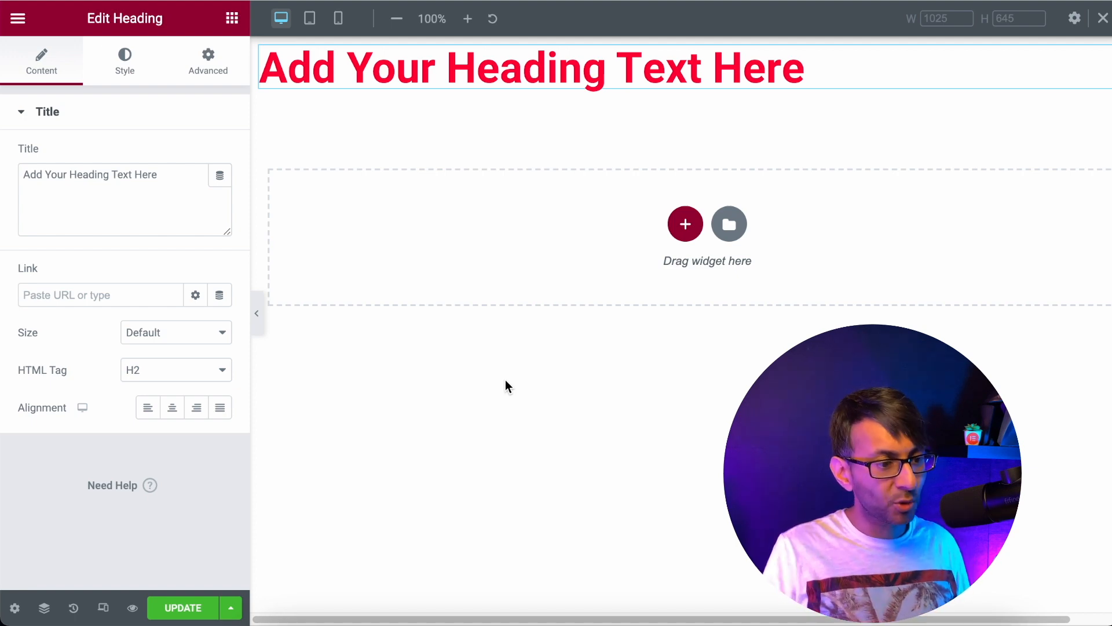
left_click(685, 224)
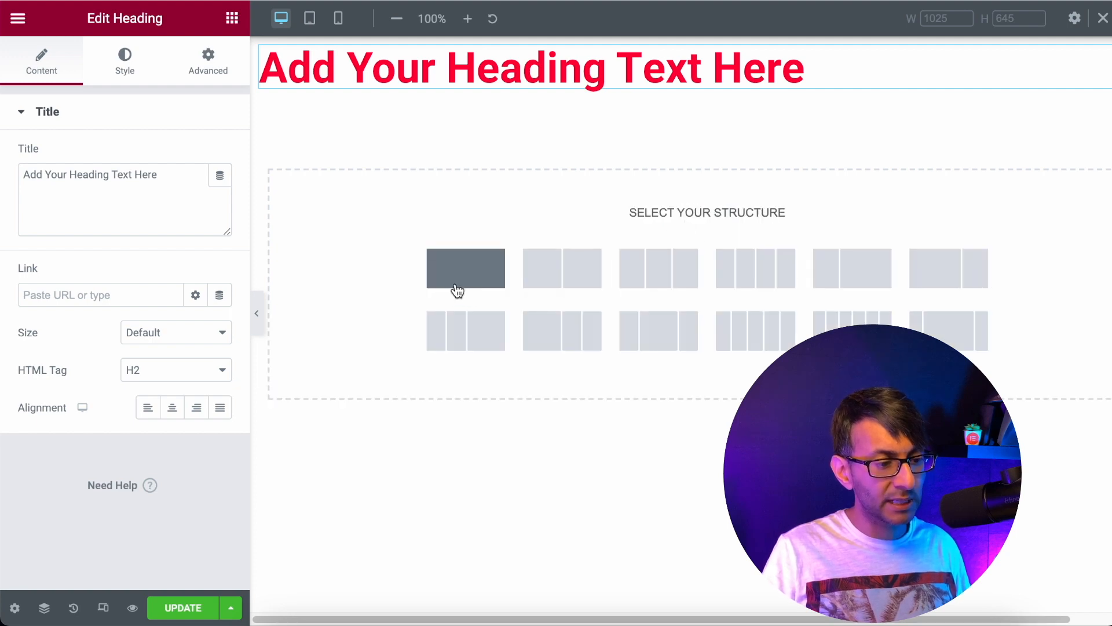
left_click(465, 268)
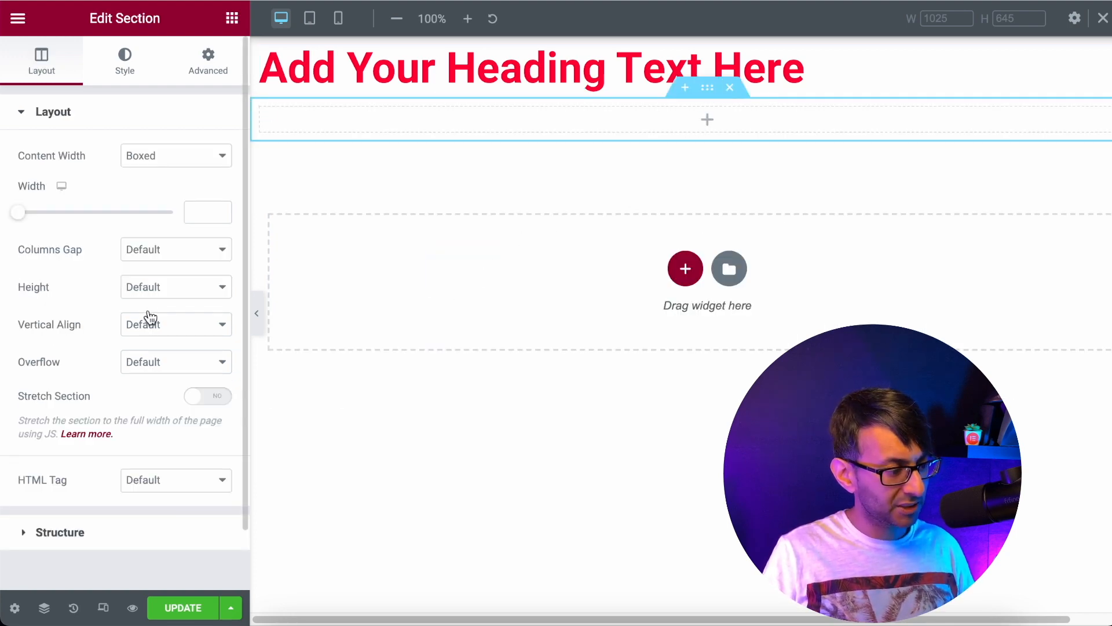
left_click(175, 287)
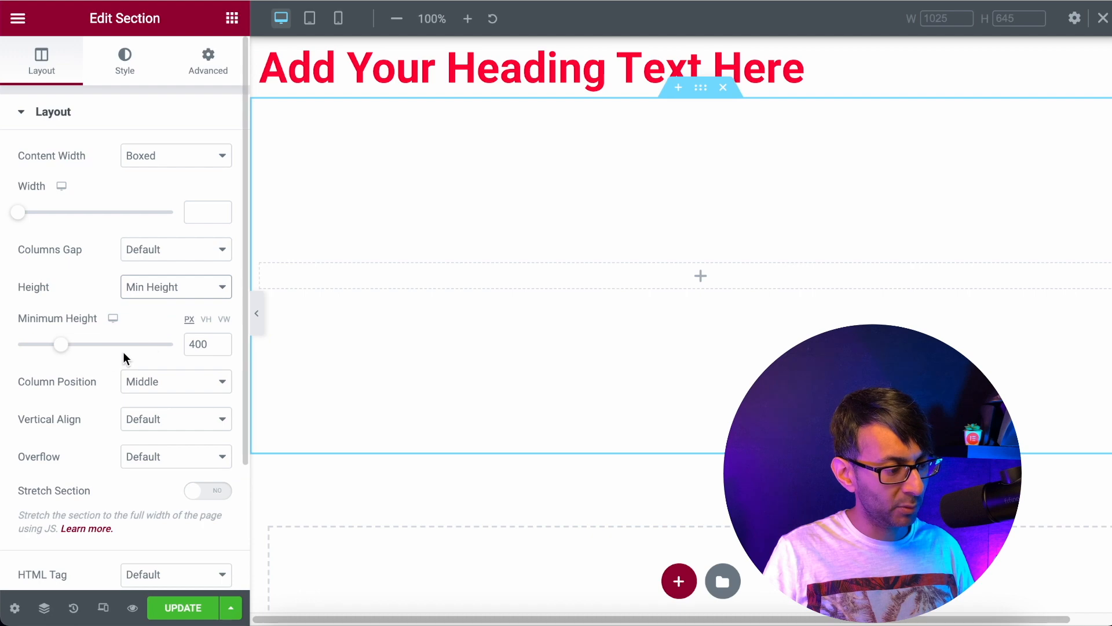
- Give the section a city background image positioned center center, no-repeat, size cover
left_click(124, 60)
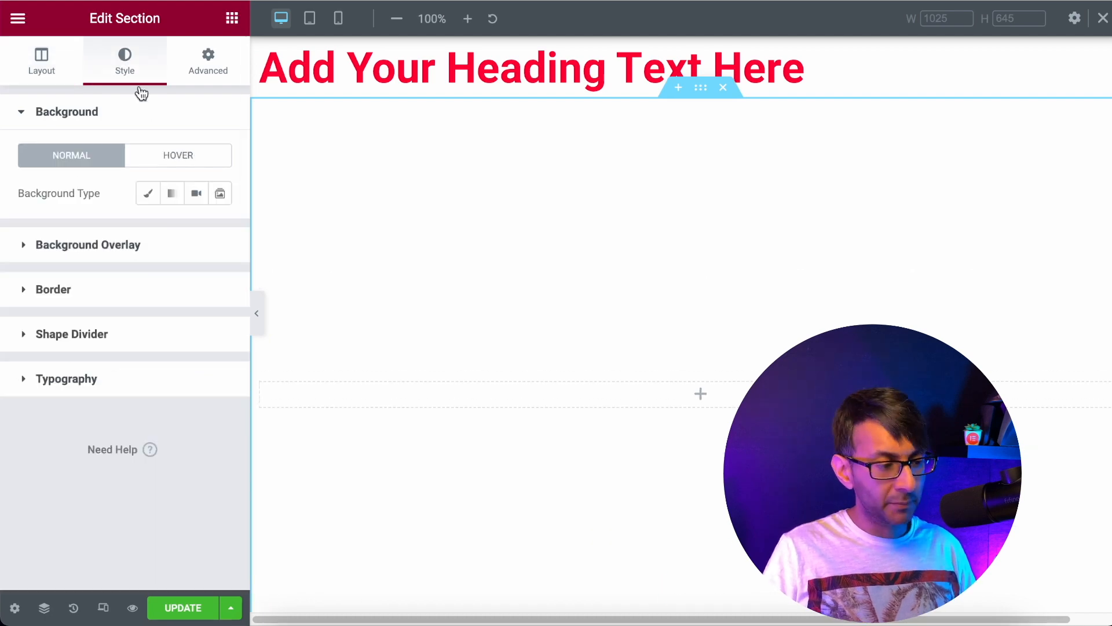
left_click(148, 193)
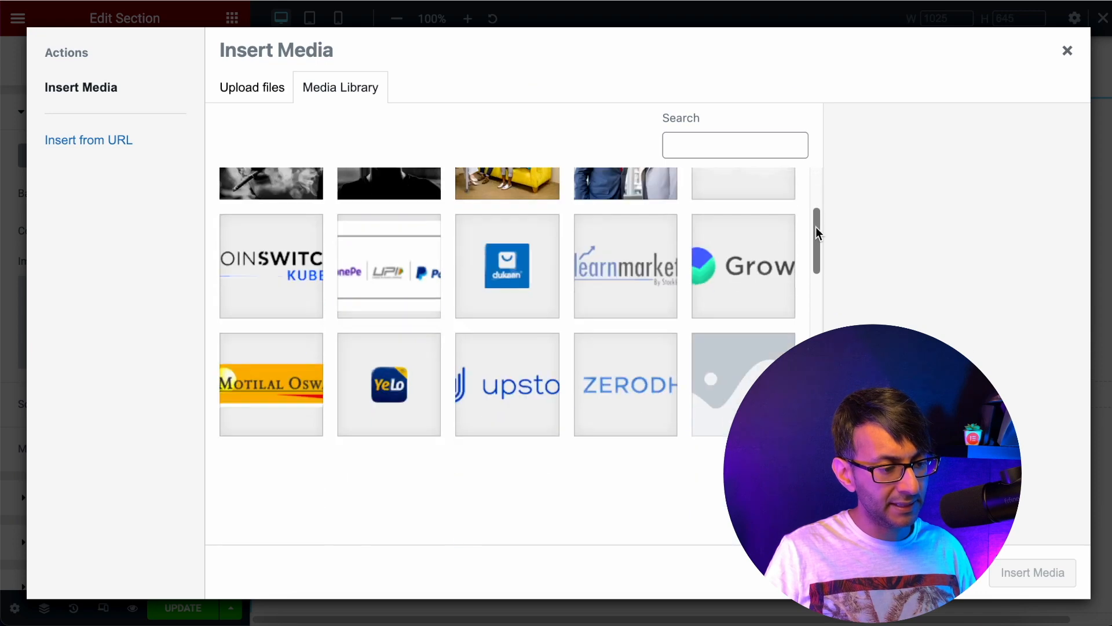
scroll("down", 3)
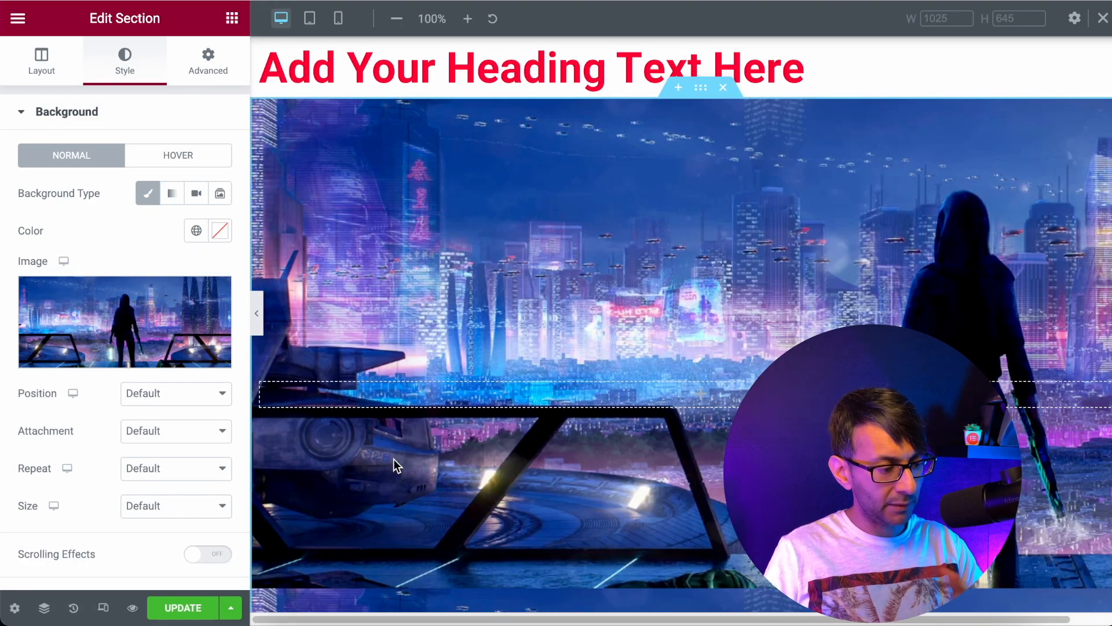
left_click(175, 393)
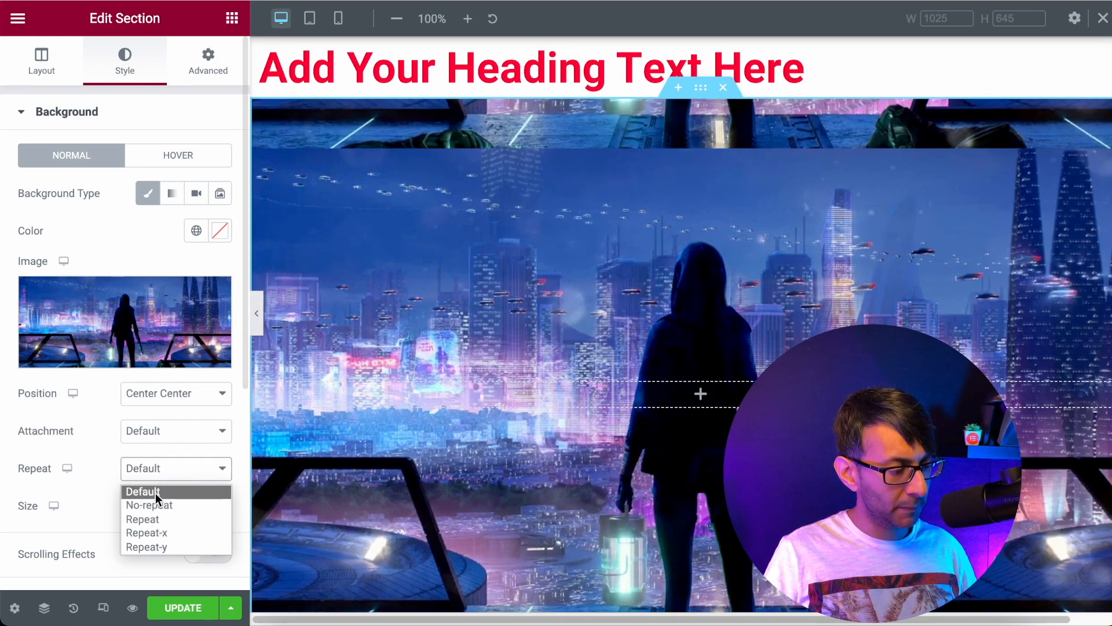
left_click(149, 505)
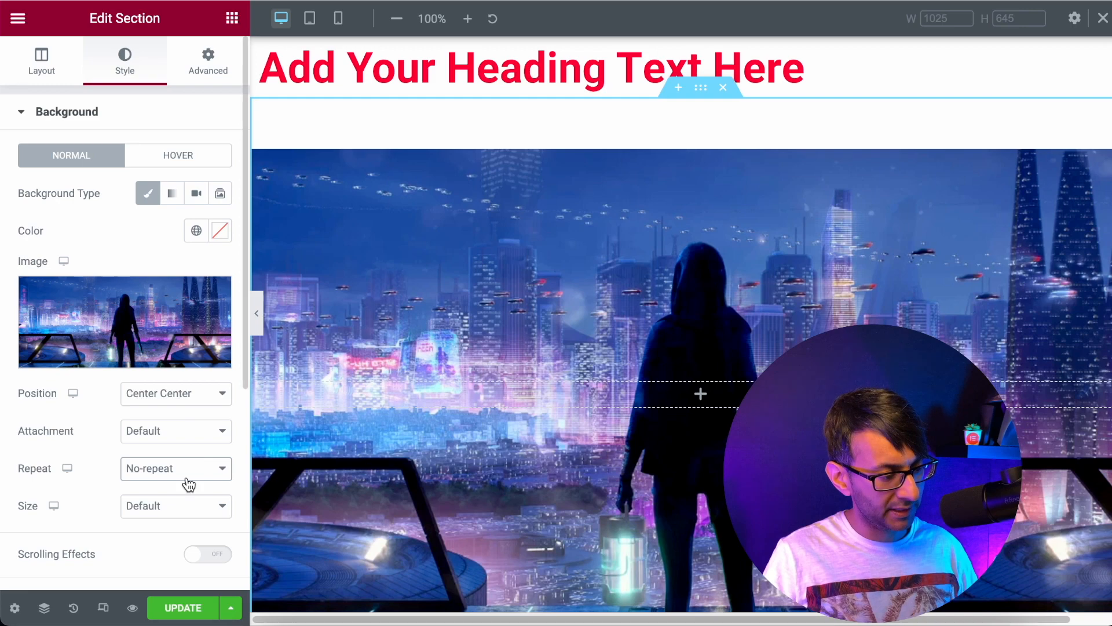
left_click(175, 505)
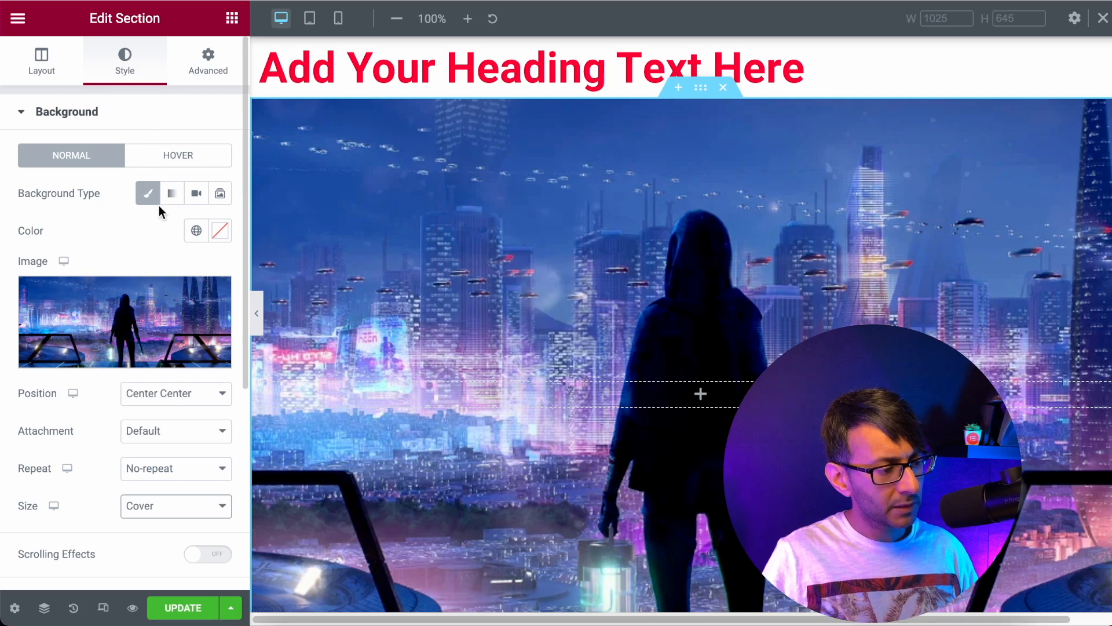
mouse_move(339, 18)
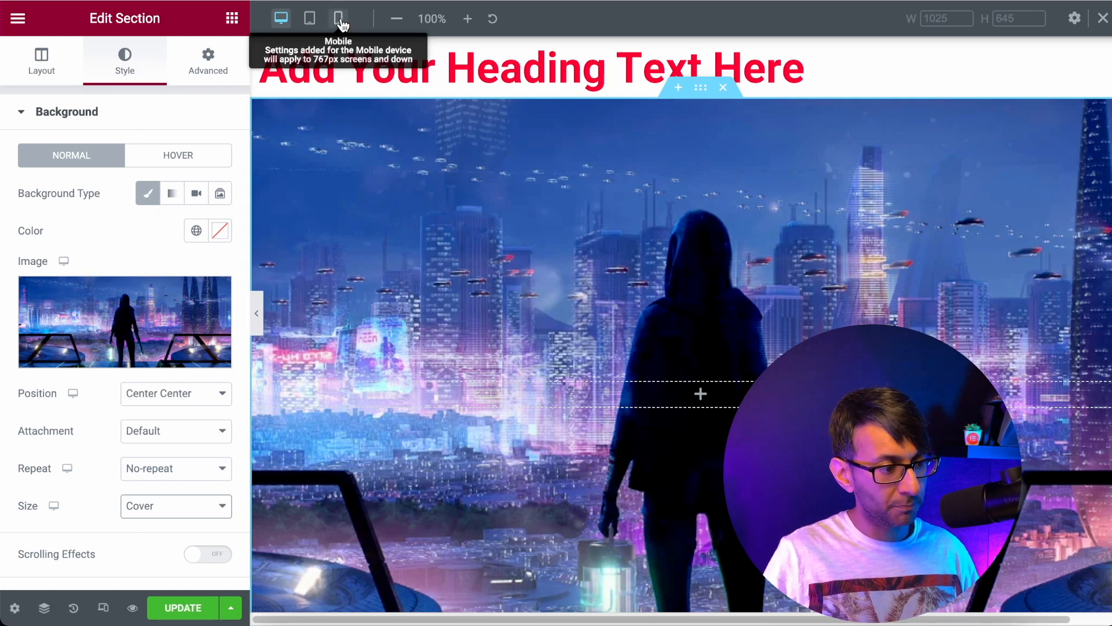
- In mobile mode, insert the black-and-white photo u5.jpg as the section background
left_click(339, 19)
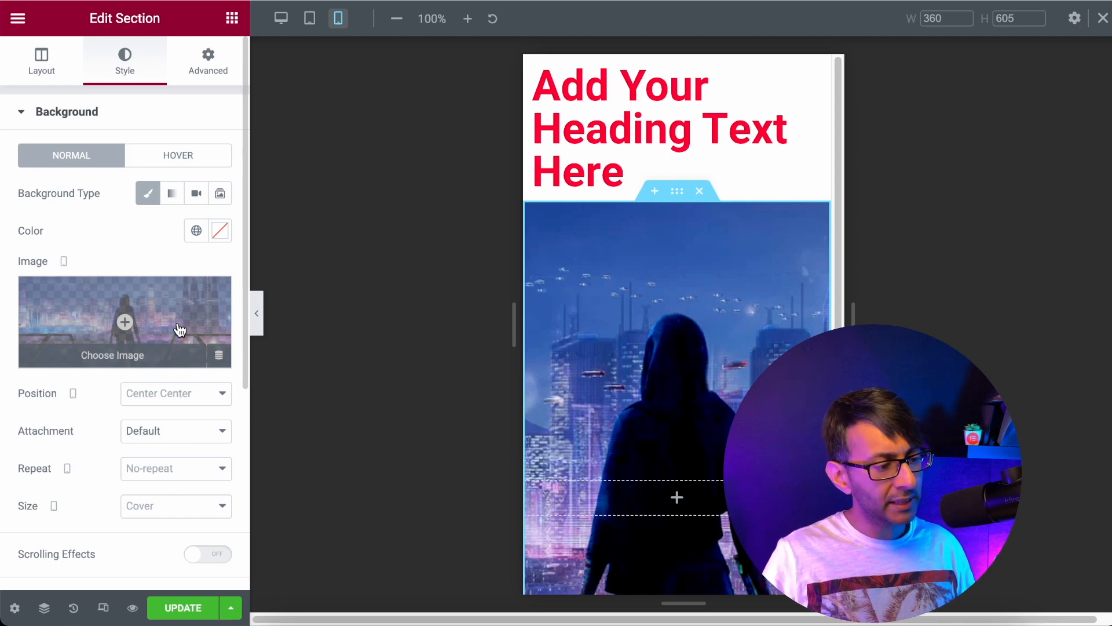
left_click(125, 322)
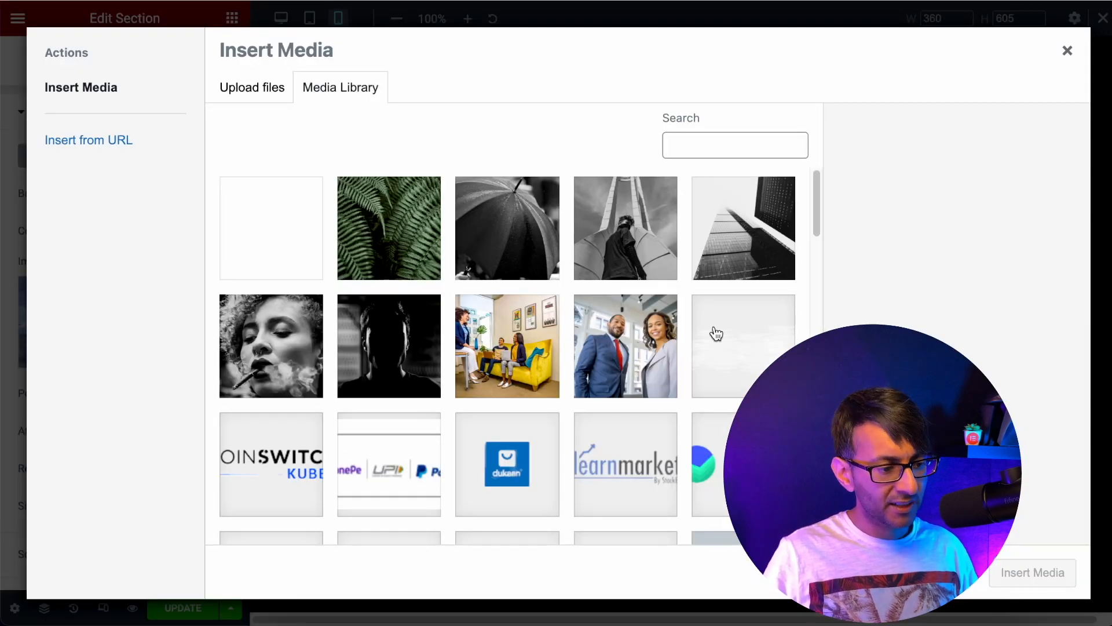
scroll("down", 3)
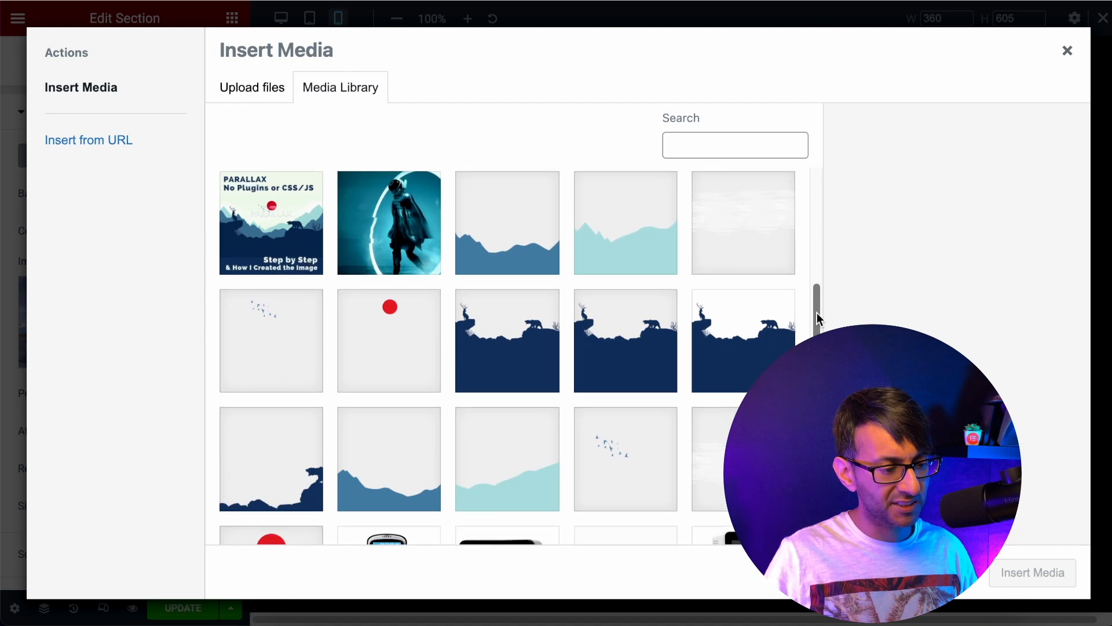
left_click(626, 227)
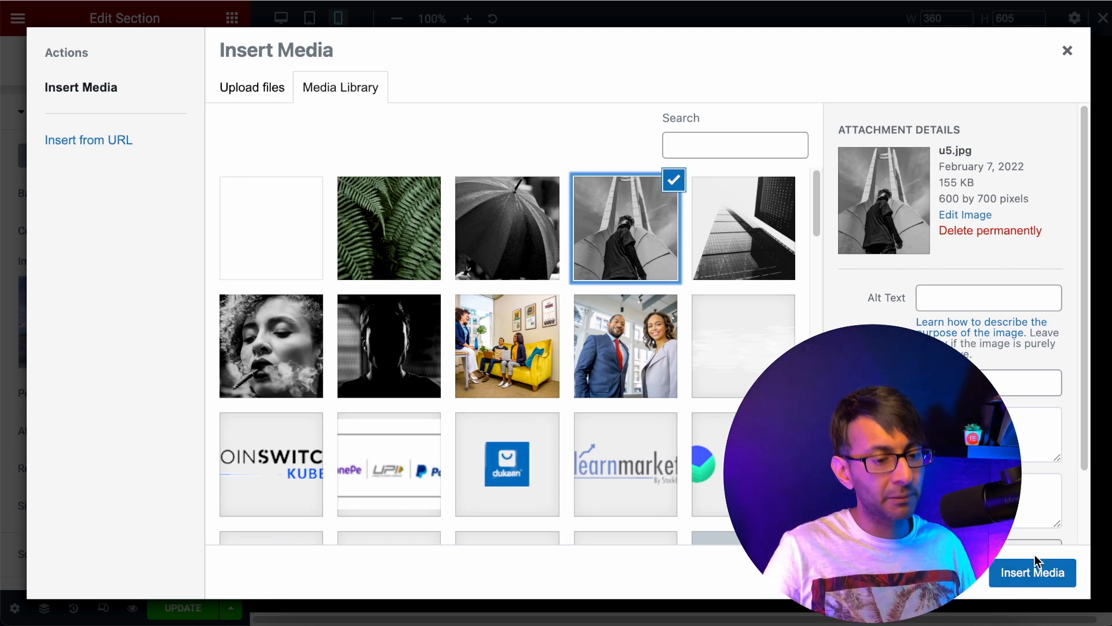
left_click(1033, 572)
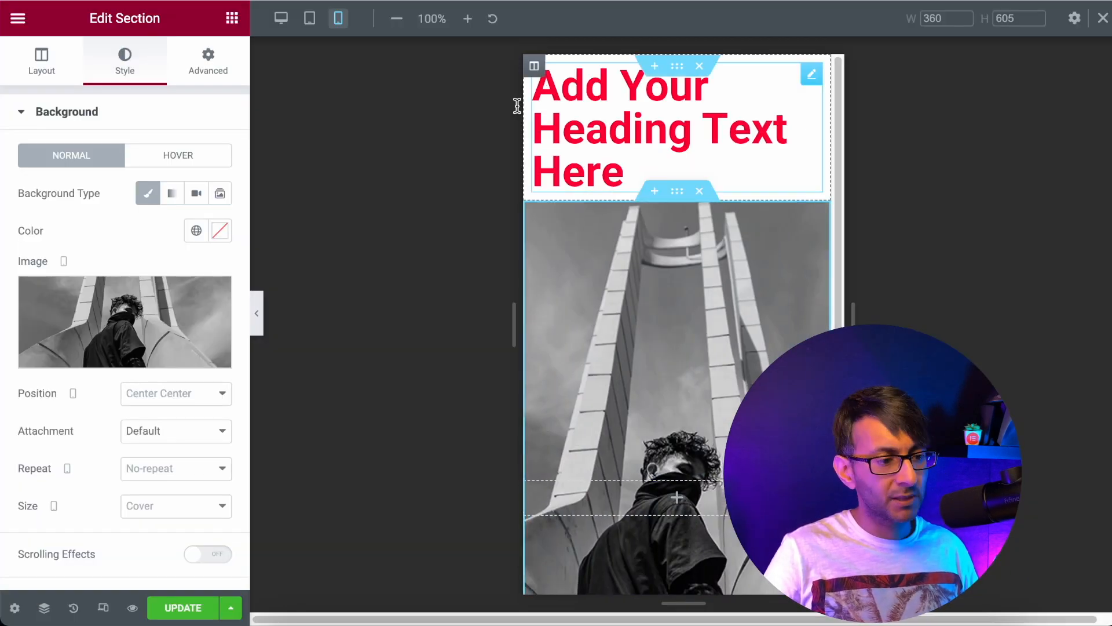
- Toggle between desktop and mobile previews to compare the two backgrounds
left_click(280, 19)
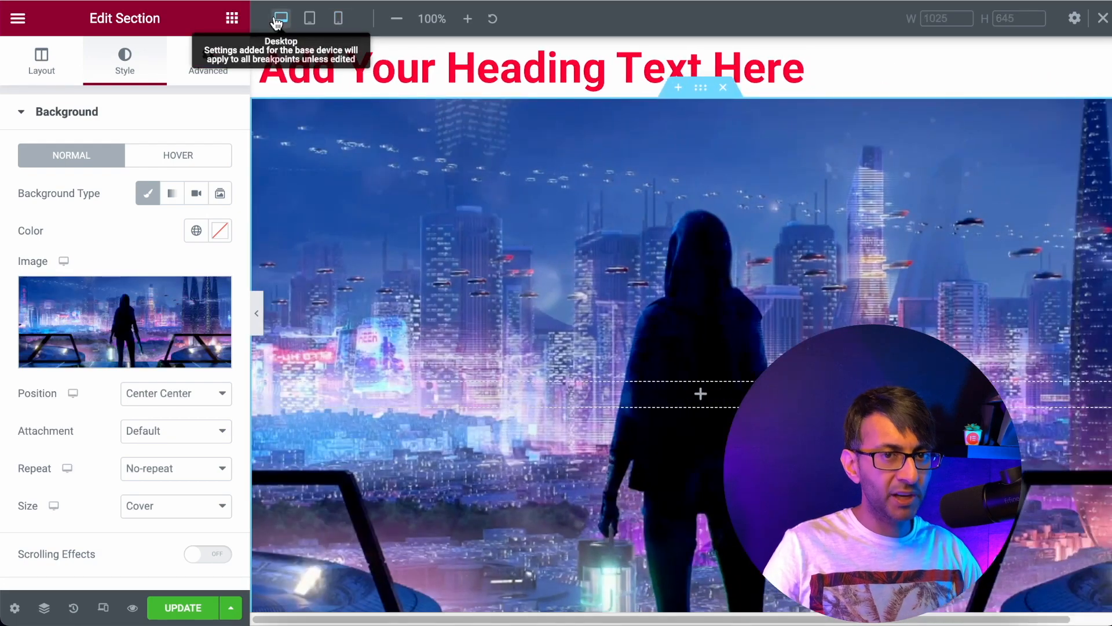
mouse_move(338, 19)
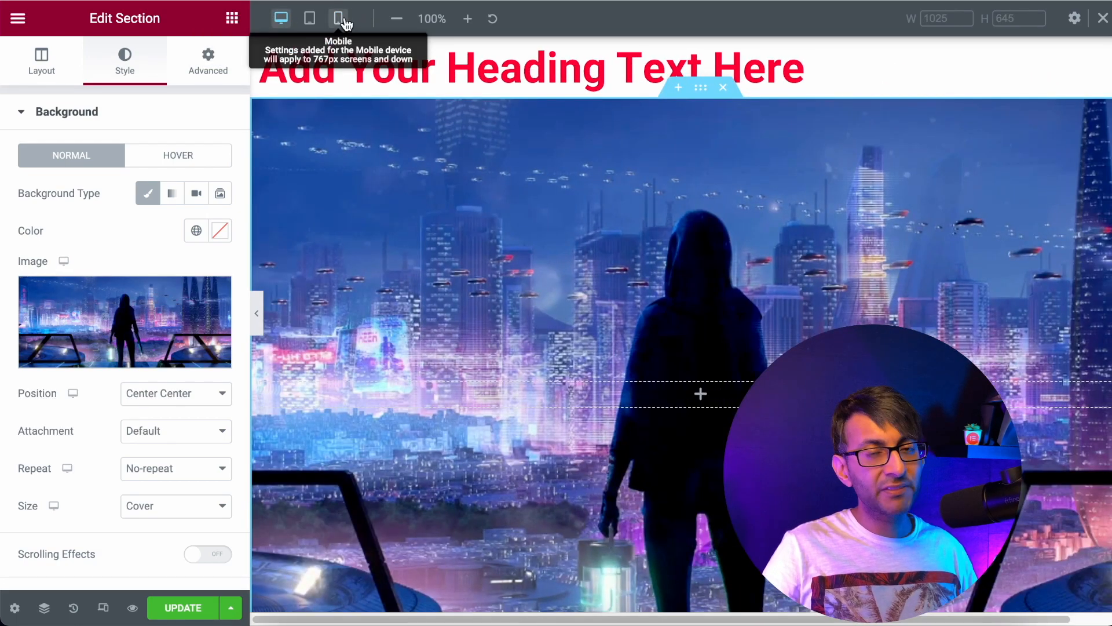
left_click(338, 18)
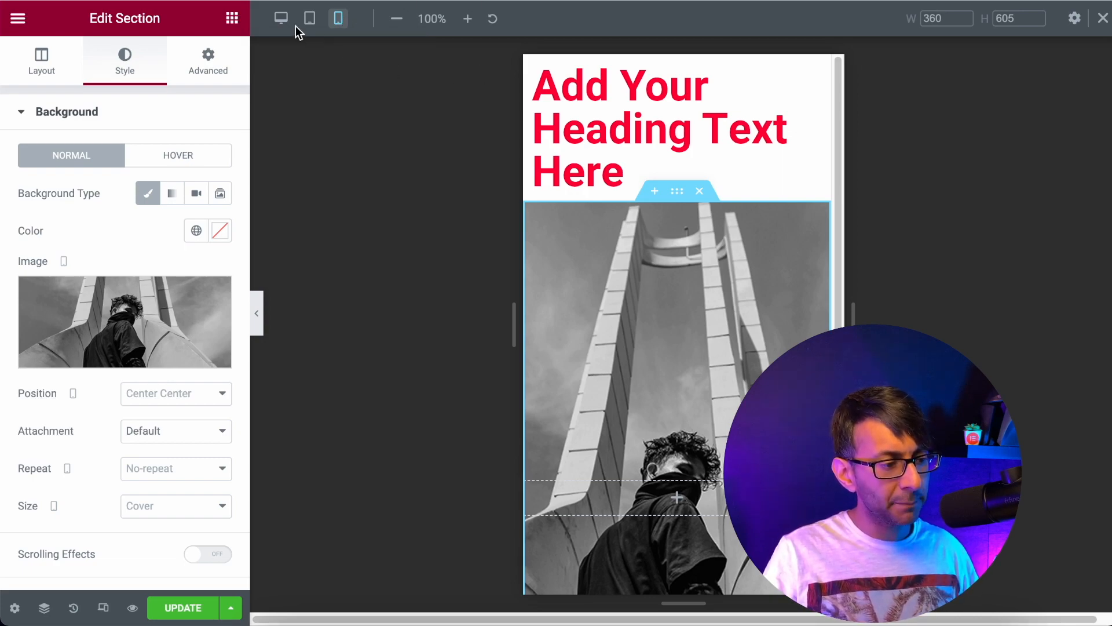
left_click(281, 18)
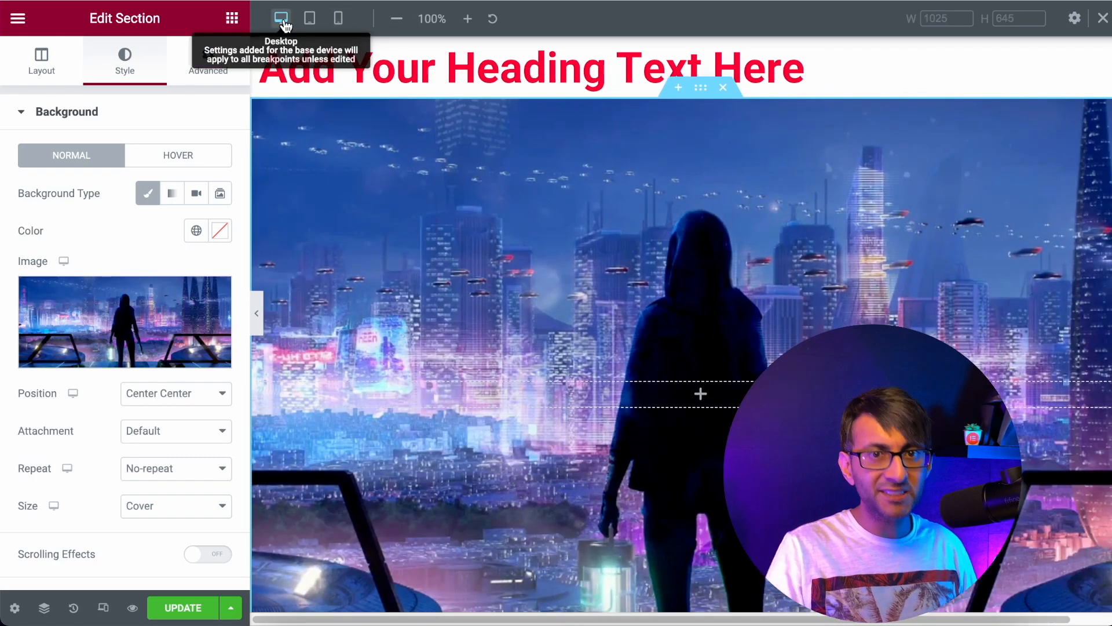